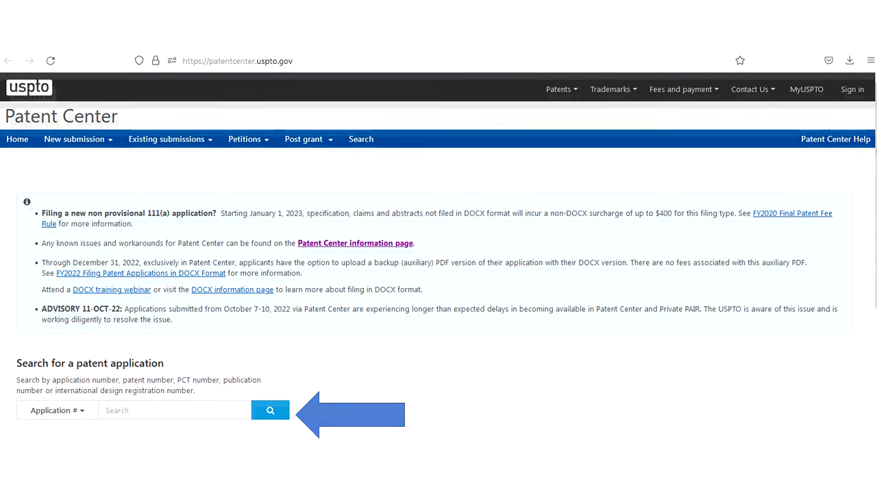
Step: Enter application number 17/330368 in the patent application search field
type("17/330368")
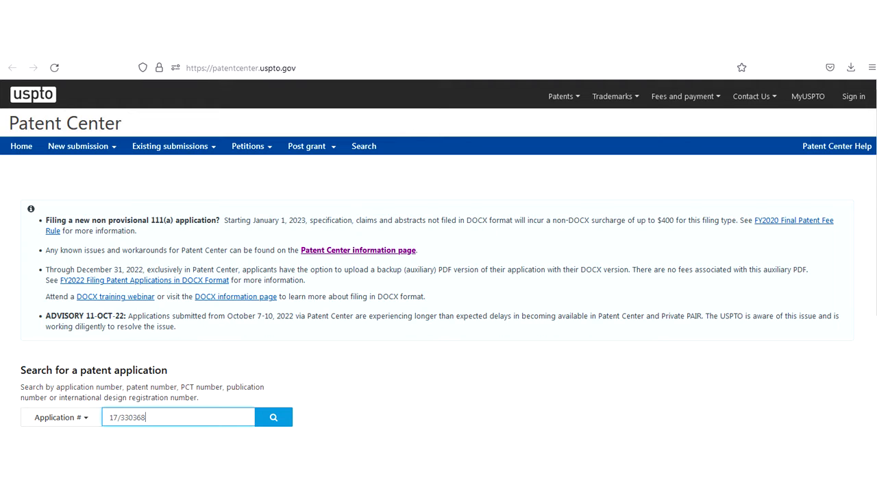
Step: Run the search to open application 17/330,368, Social Media Content Management Systems
left_click(273, 417)
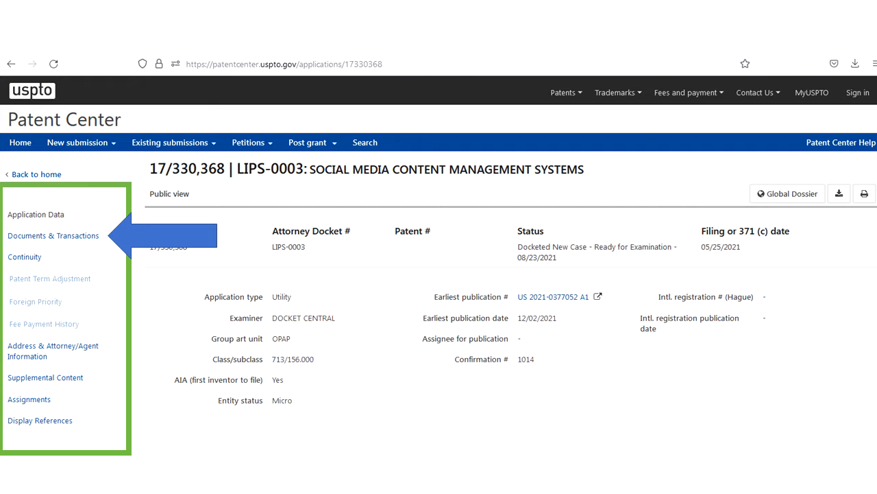
left_click(52, 235)
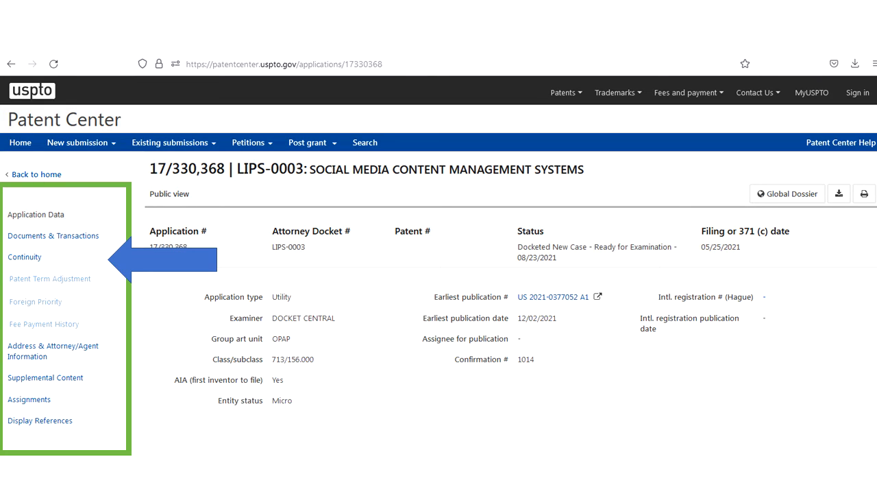
Step: Show the Continuity section, listing expired parent provisional 63/029,886 and no child data
left_click(24, 256)
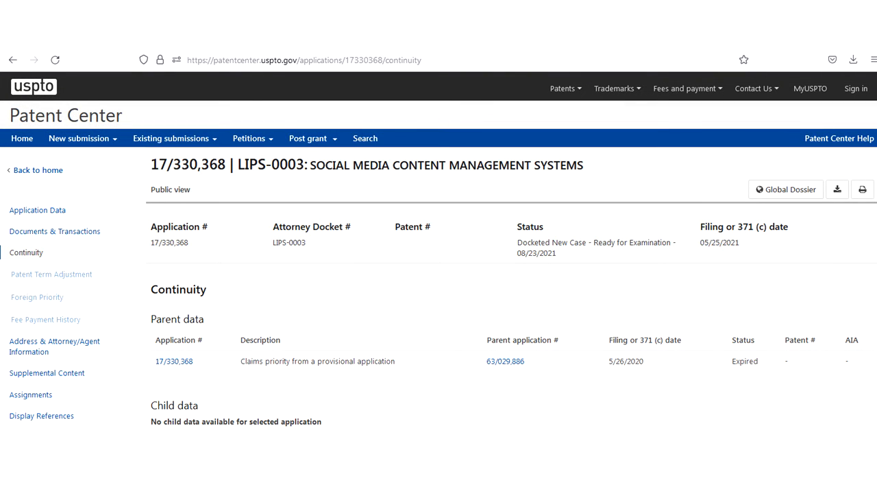